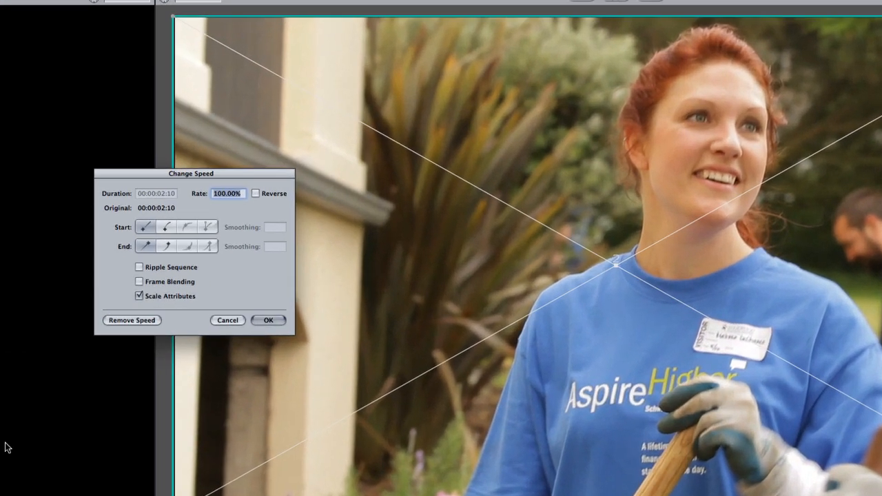
Step: Enter a 50% rate for the volunteer clip in Change Speed and close the dialog
{"action": "type", "text": "50"}
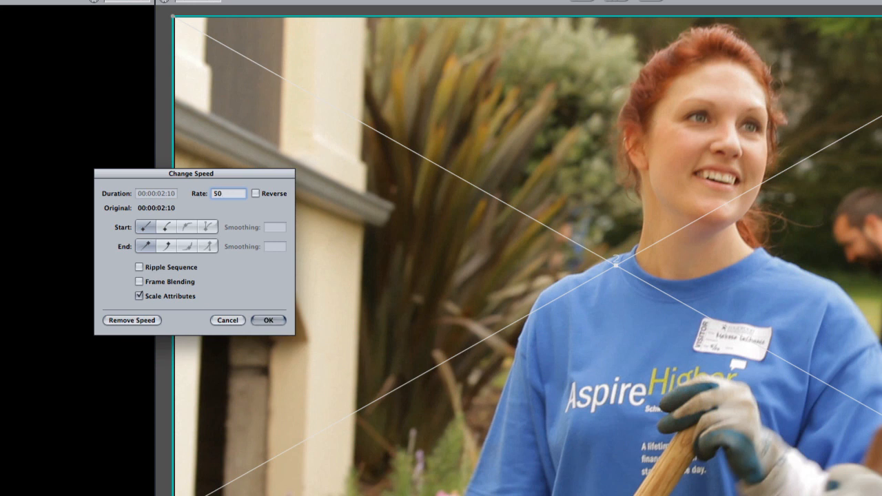
{"action": "left_click", "coordinate": [228, 193]}
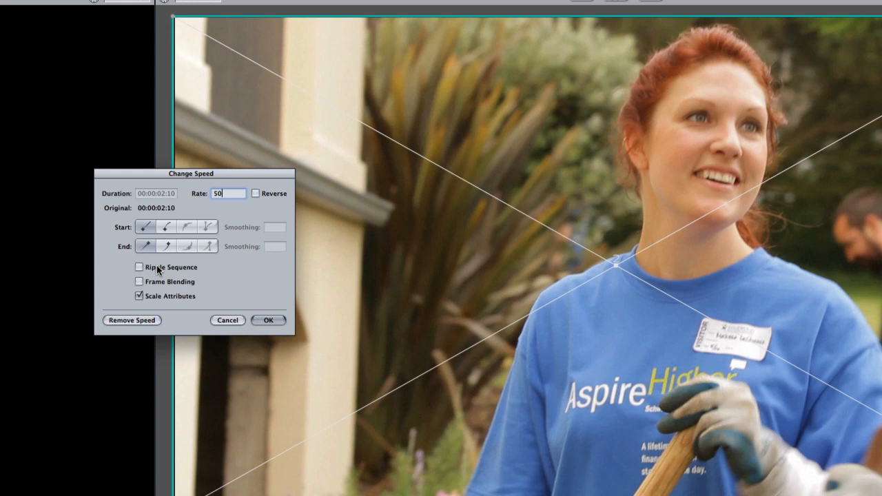
{"action": "left_click", "coordinate": [269, 320]}
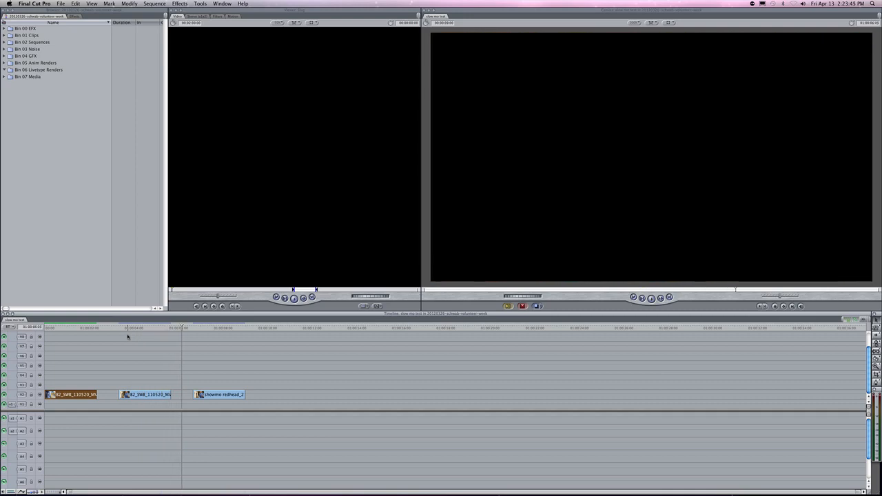
Step: Switch to After Effects, build a composition from the showmo redhead clip, and open Time Stretch
{"action": "key", "text": "cmd+tab"}
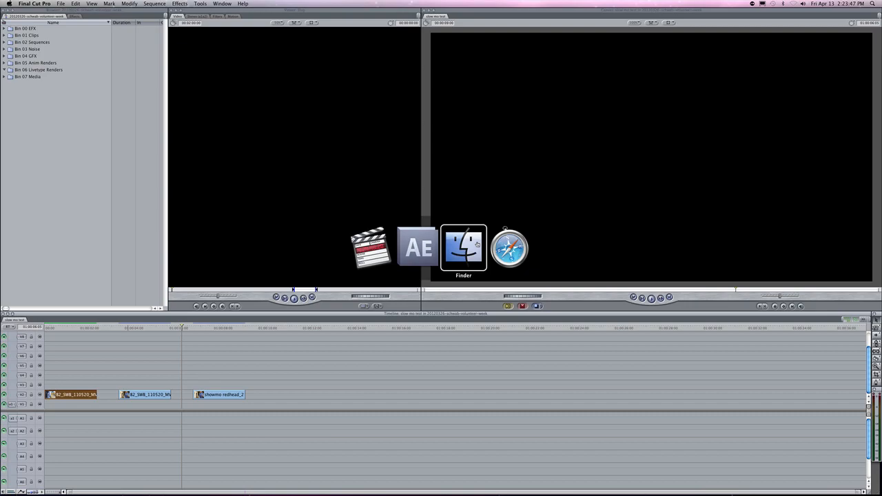
{"action": "left_click", "coordinate": [419, 248]}
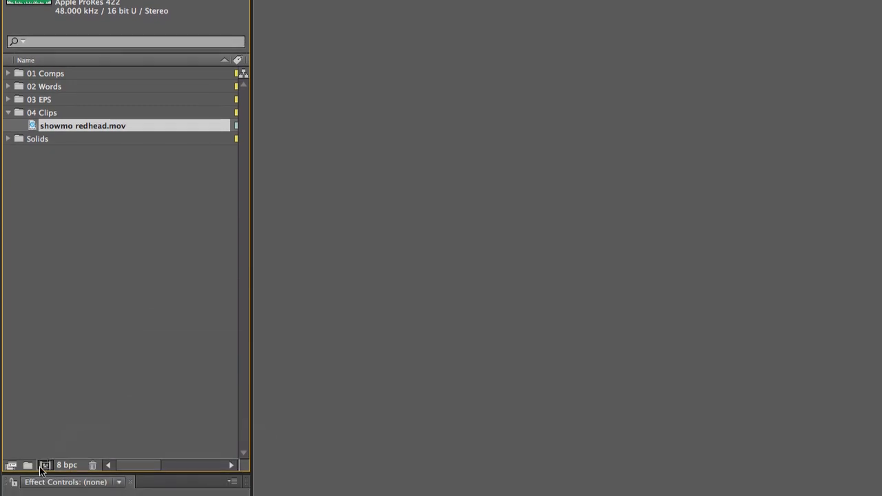
{"action": "left_click", "coordinate": [44, 466]}
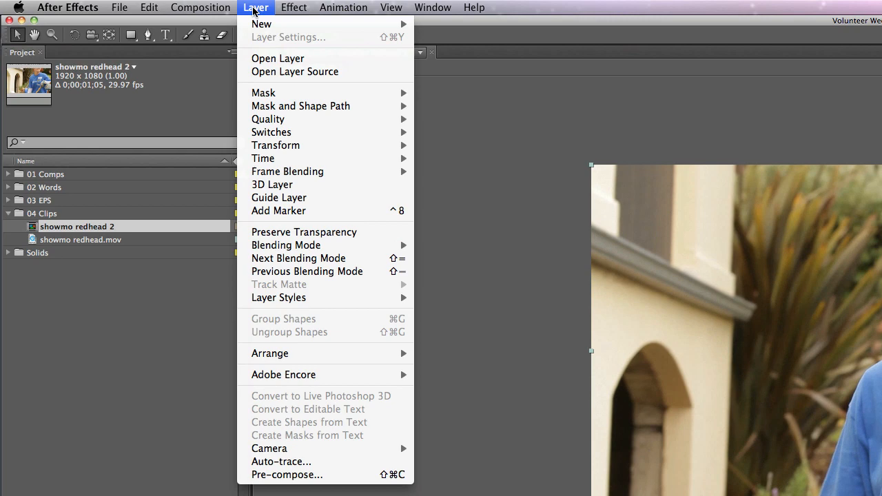
{"action": "mouse_move", "coordinate": [262, 159]}
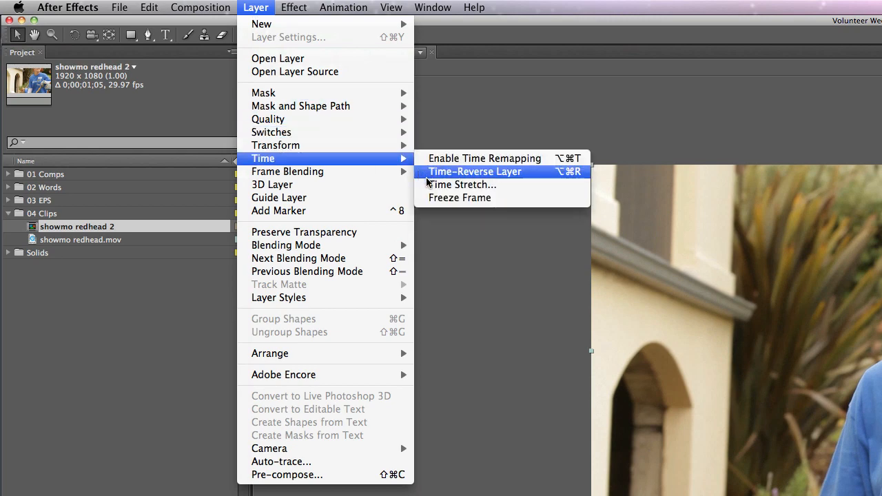
{"action": "left_click", "coordinate": [462, 184]}
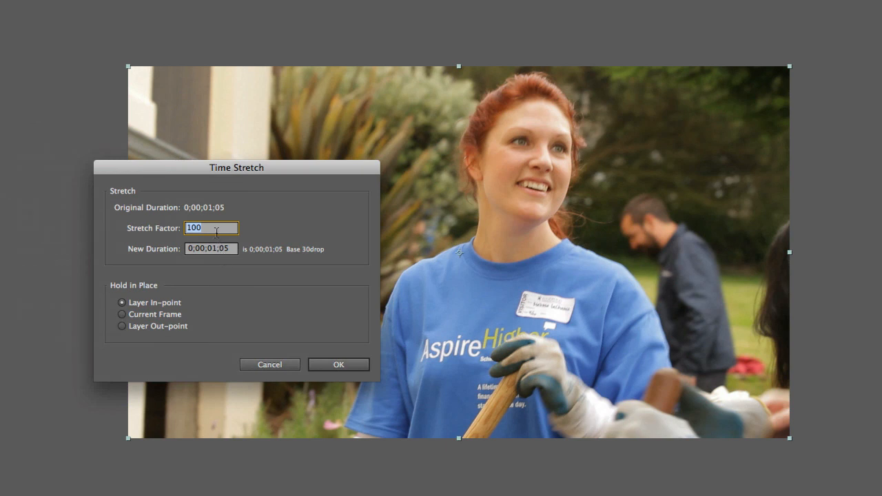
Step: Set the Stretch Factor to 200, giving a new duration of 0;00;02;10
{"action": "type", "text": "20"}
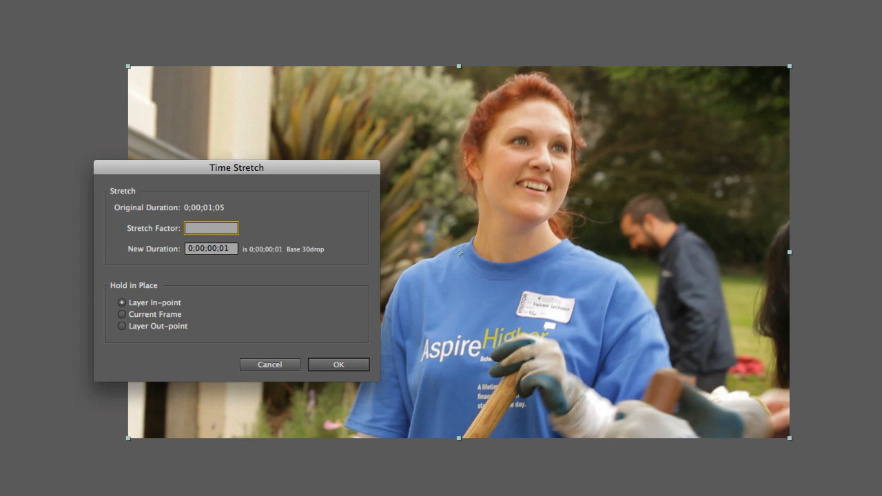
{"action": "type", "text": "200"}
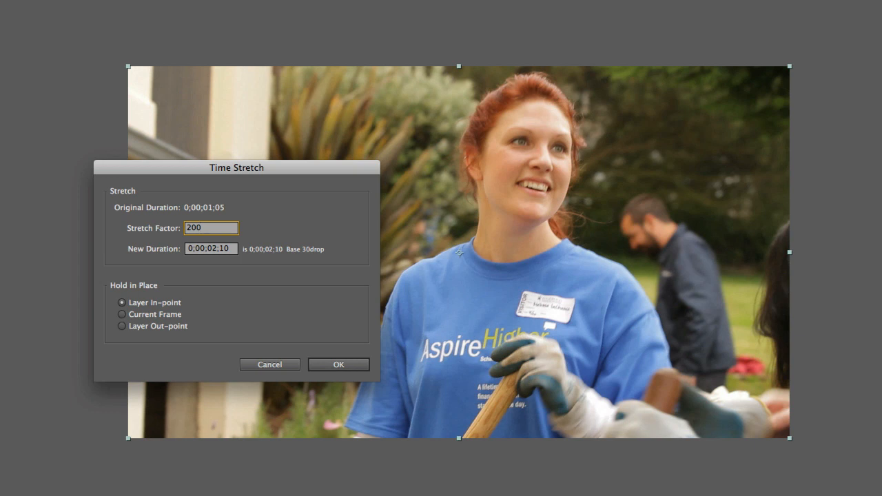
{"action": "left_click", "coordinate": [211, 228]}
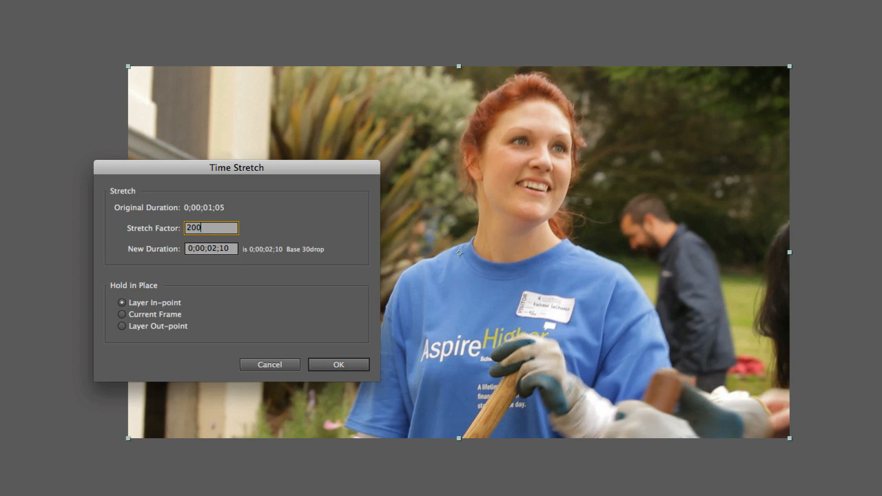
{"action": "left_click", "coordinate": [338, 364]}
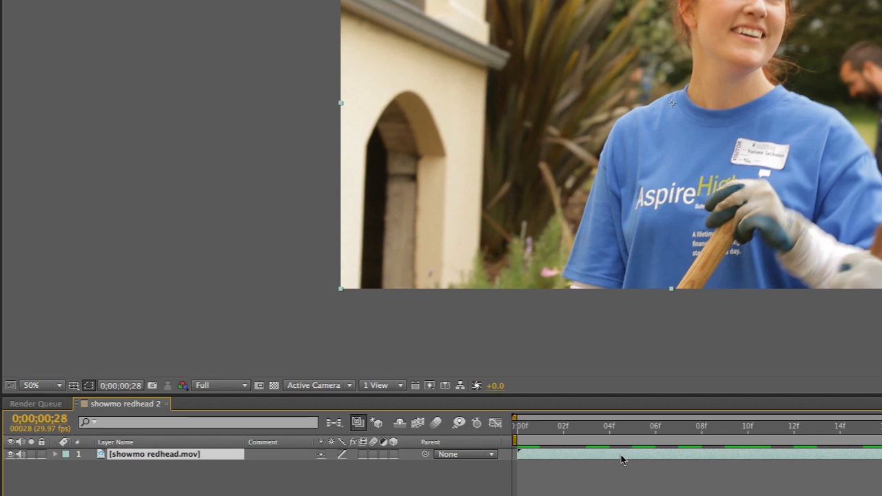
{"action": "mouse_move", "coordinate": [364, 461]}
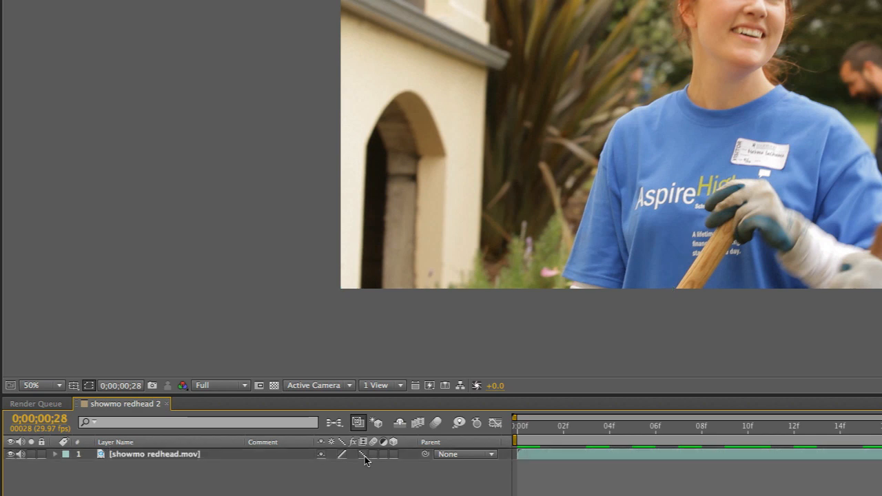
{"action": "mouse_move", "coordinate": [419, 431]}
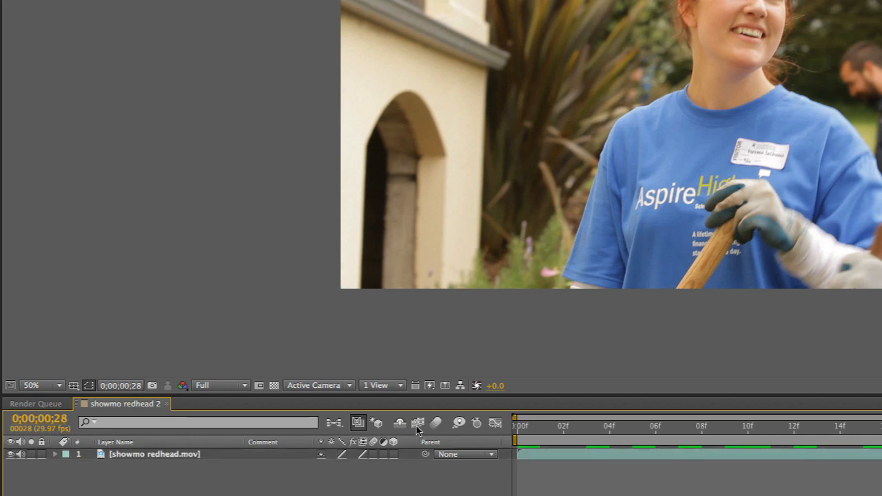
{"action": "mouse_move", "coordinate": [417, 422]}
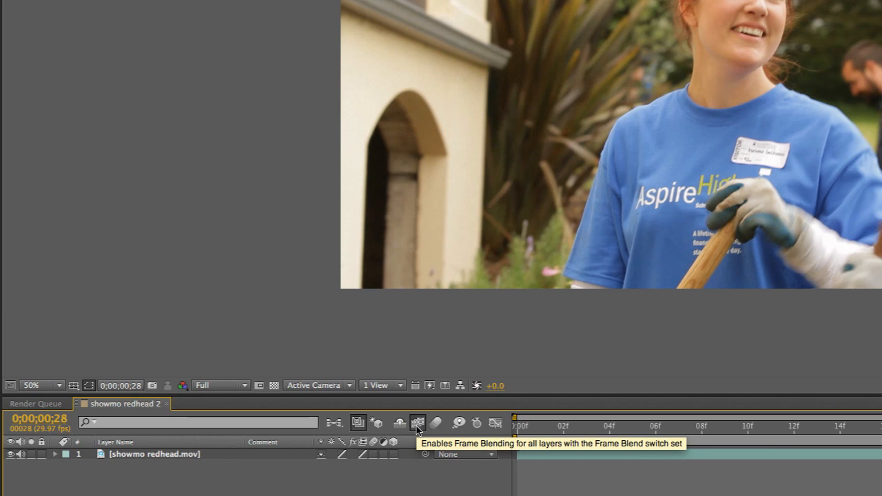
{"action": "mouse_move", "coordinate": [437, 423]}
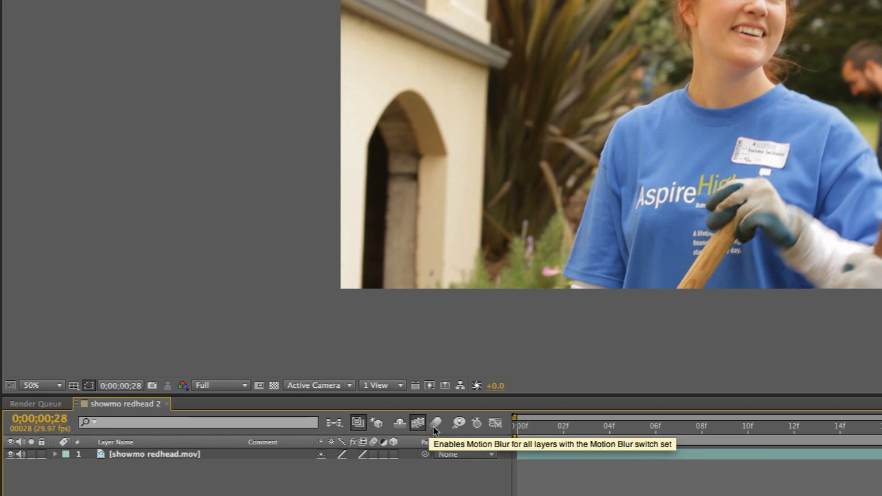